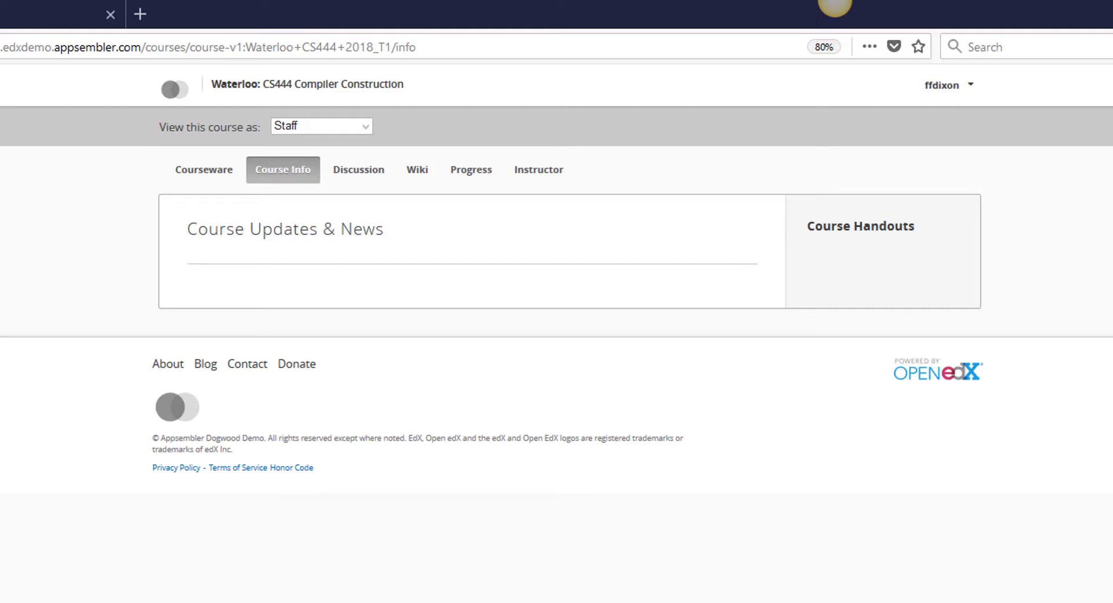
# Navigate the CS444 Courseware to the Group Collaboration unit under Assignment #1
pyautogui.click(203, 170)
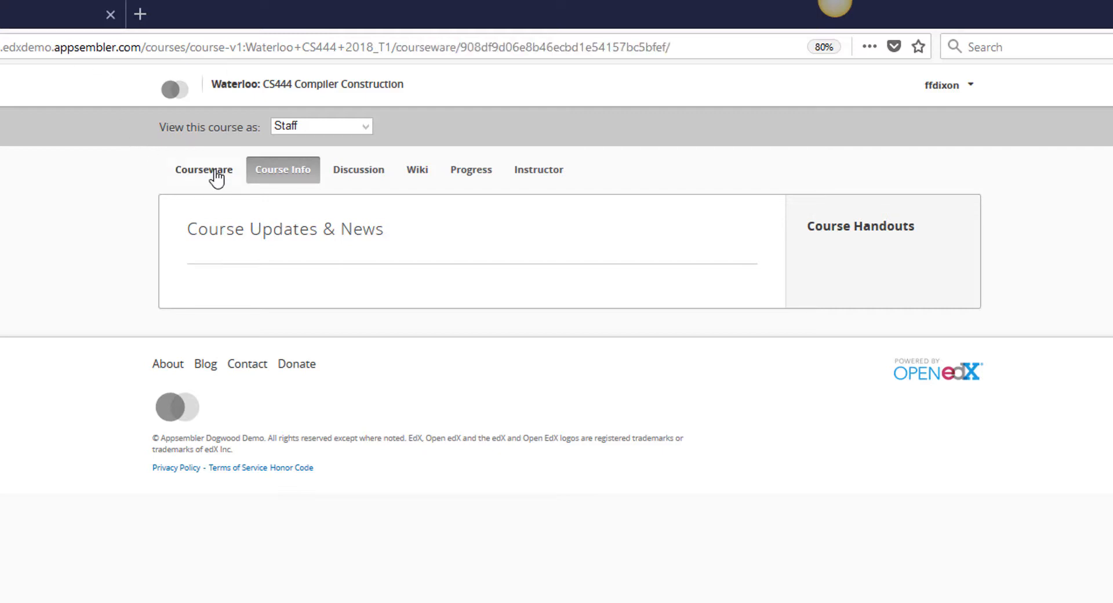
pyautogui.click(203, 169)
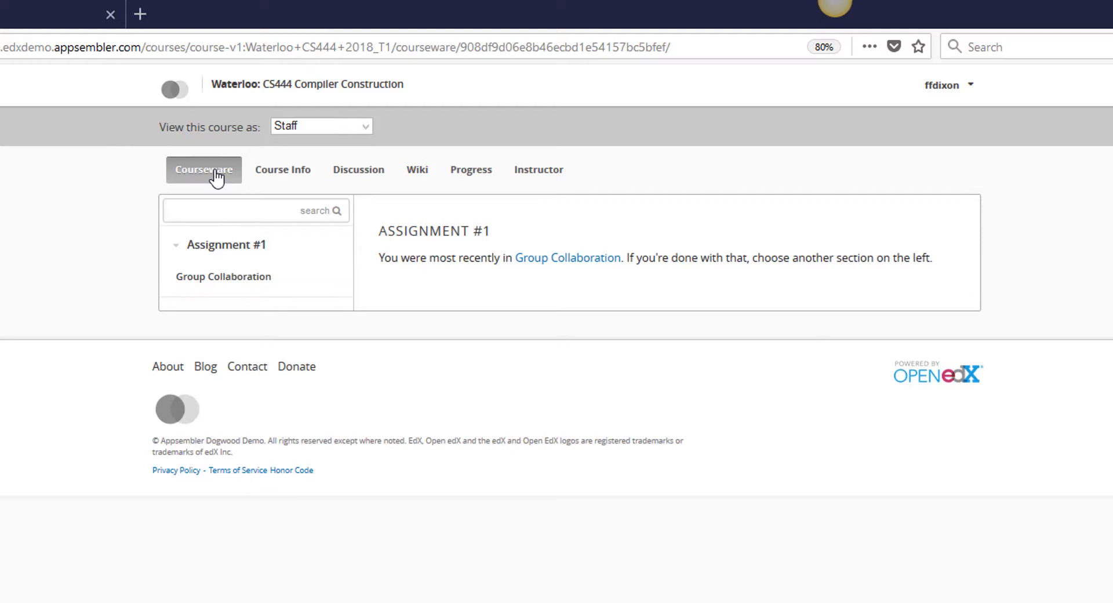
pyautogui.moveTo(223, 287)
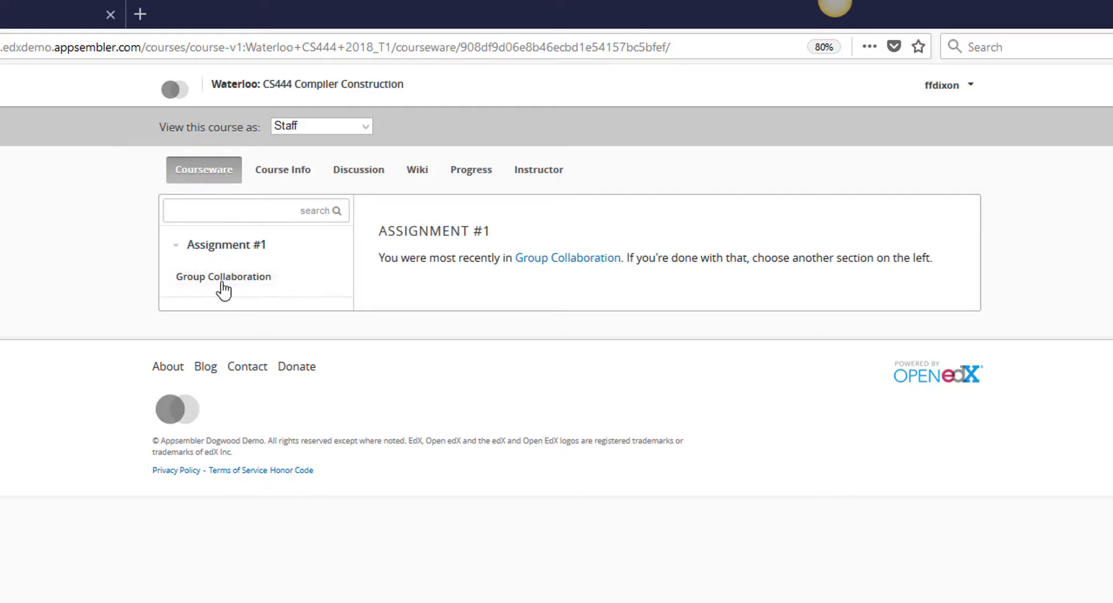
pyautogui.click(223, 276)
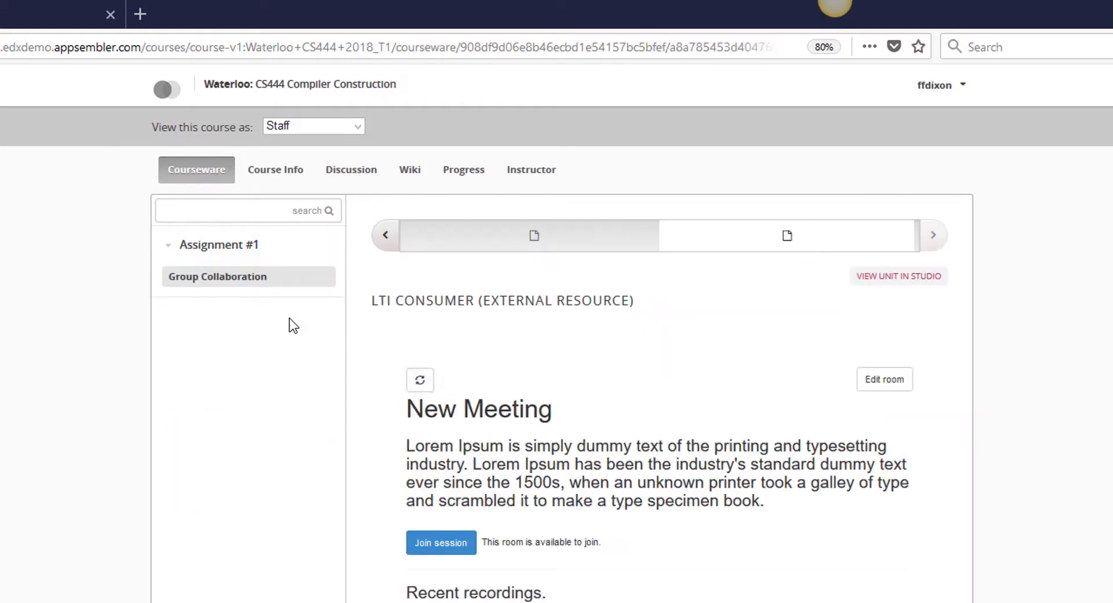
pyautogui.moveTo(217, 290)
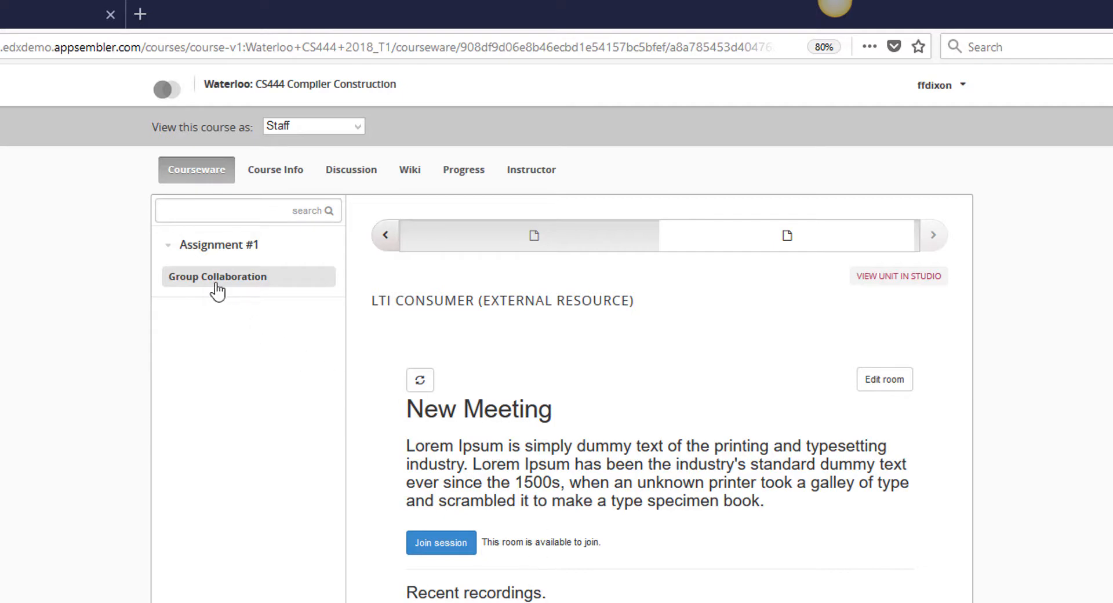
pyautogui.moveTo(817, 454)
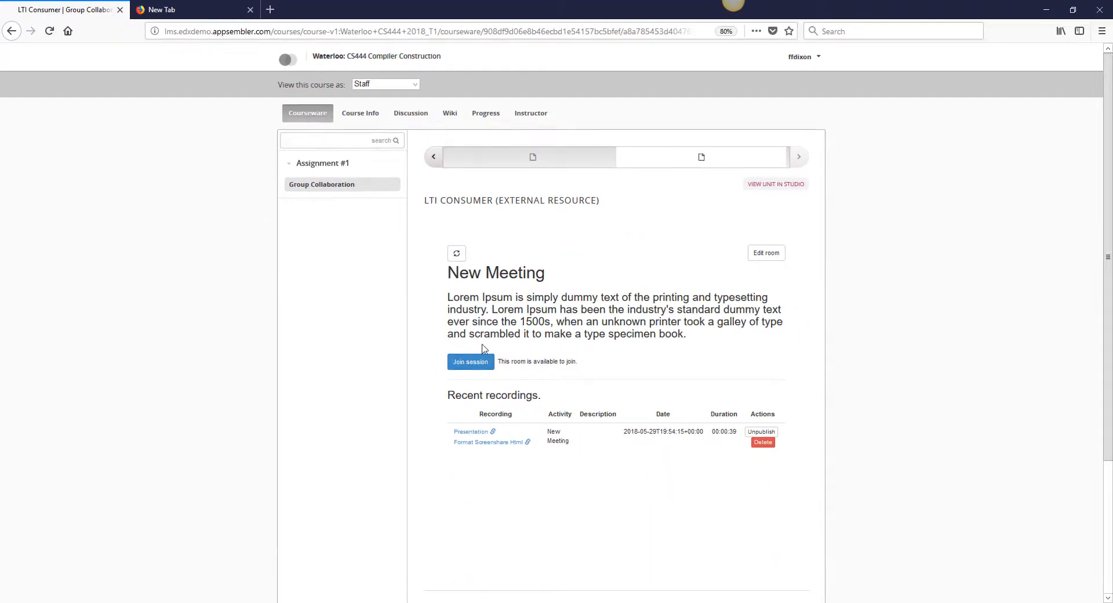
# Join the New Meeting session with microphone audio, confirming the echo test
pyautogui.click(469, 362)
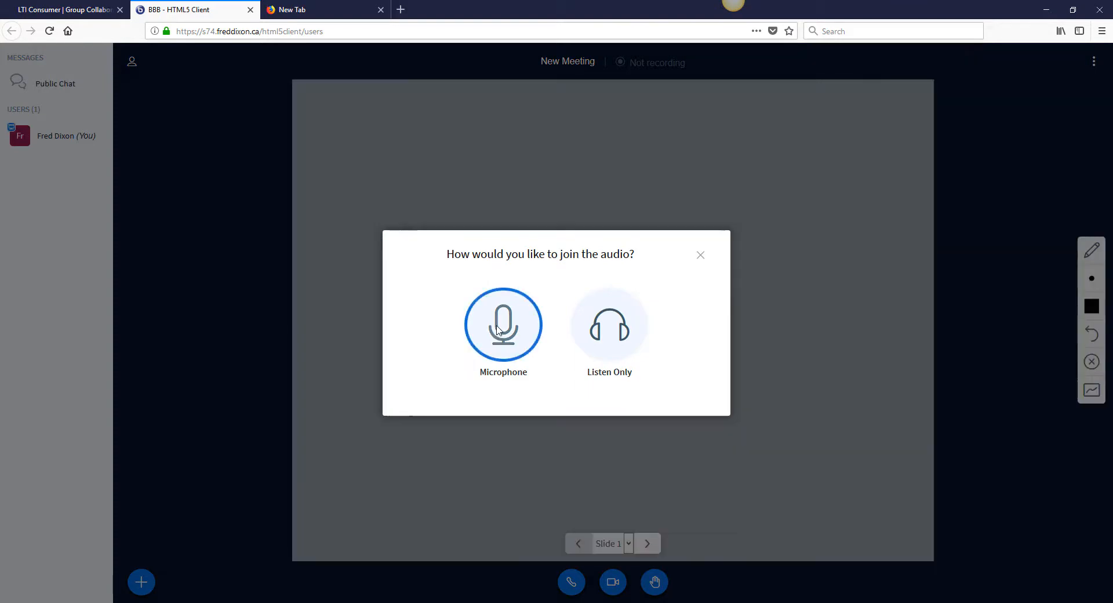
pyautogui.click(502, 326)
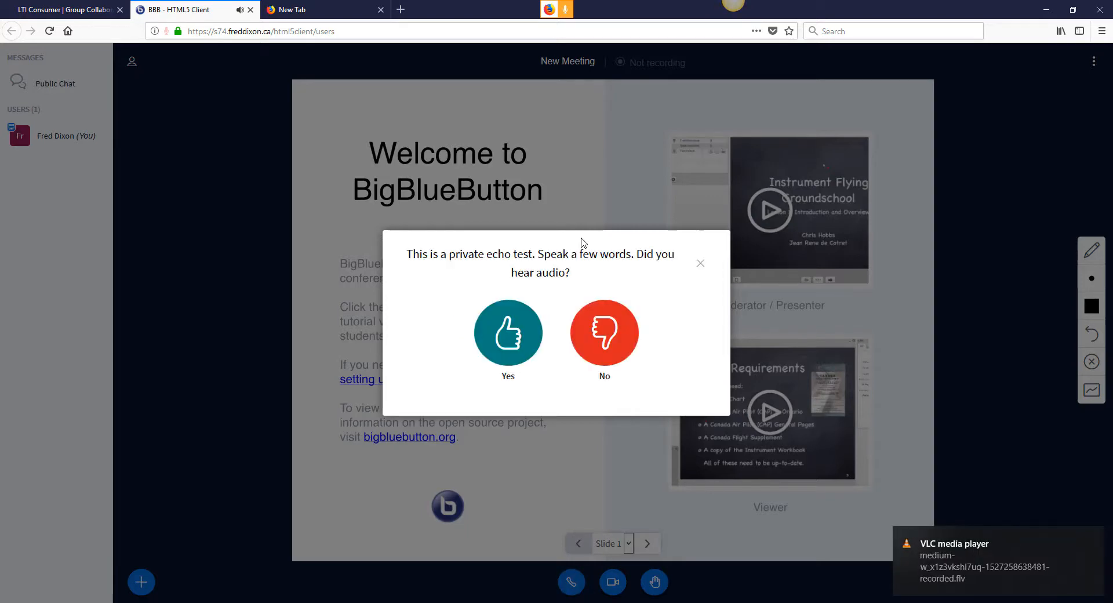
pyautogui.click(507, 332)
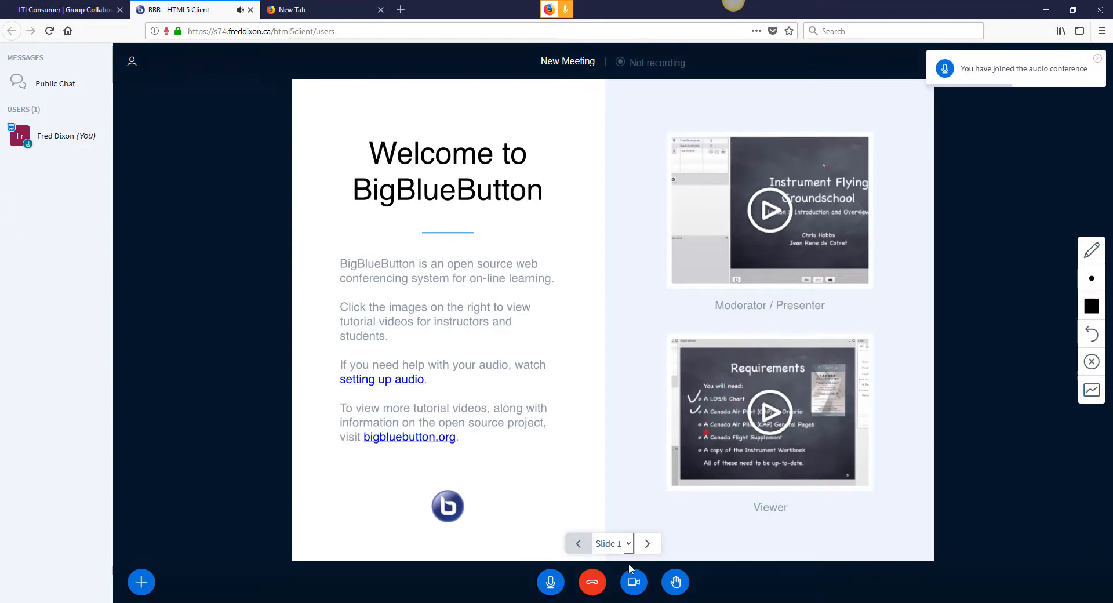
pyautogui.moveTo(633, 582)
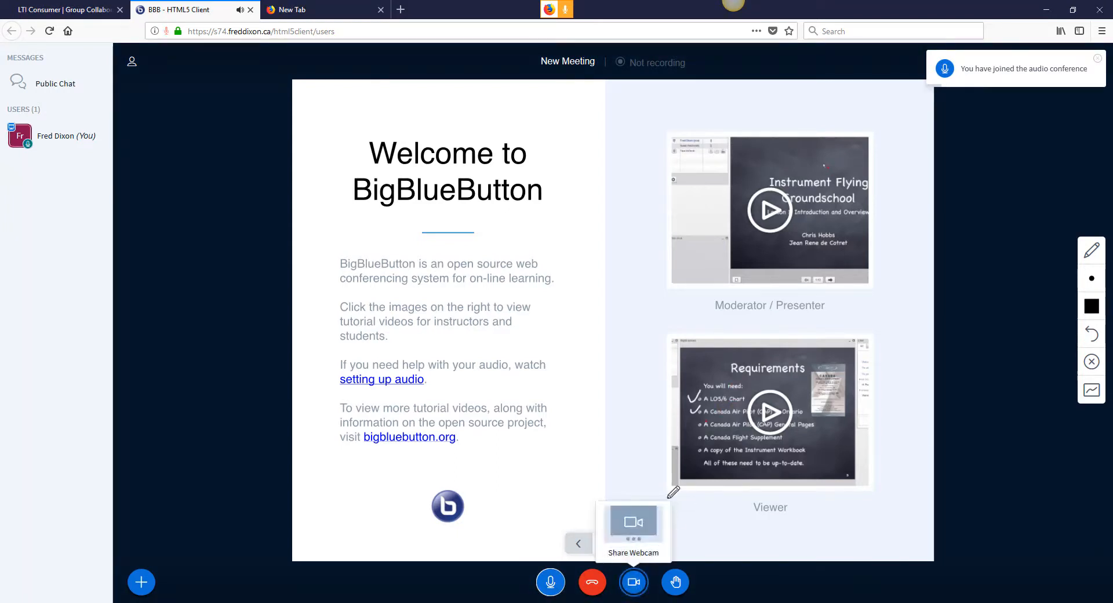
# Share the webcam and start recording the session from the actions menu
pyautogui.click(633, 582)
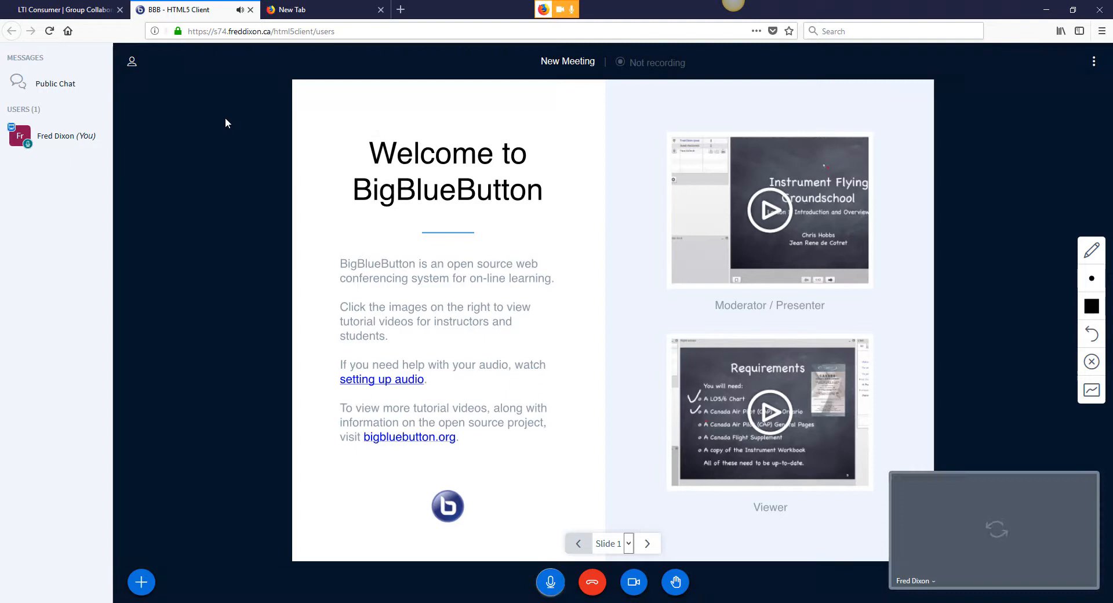
pyautogui.click(633, 581)
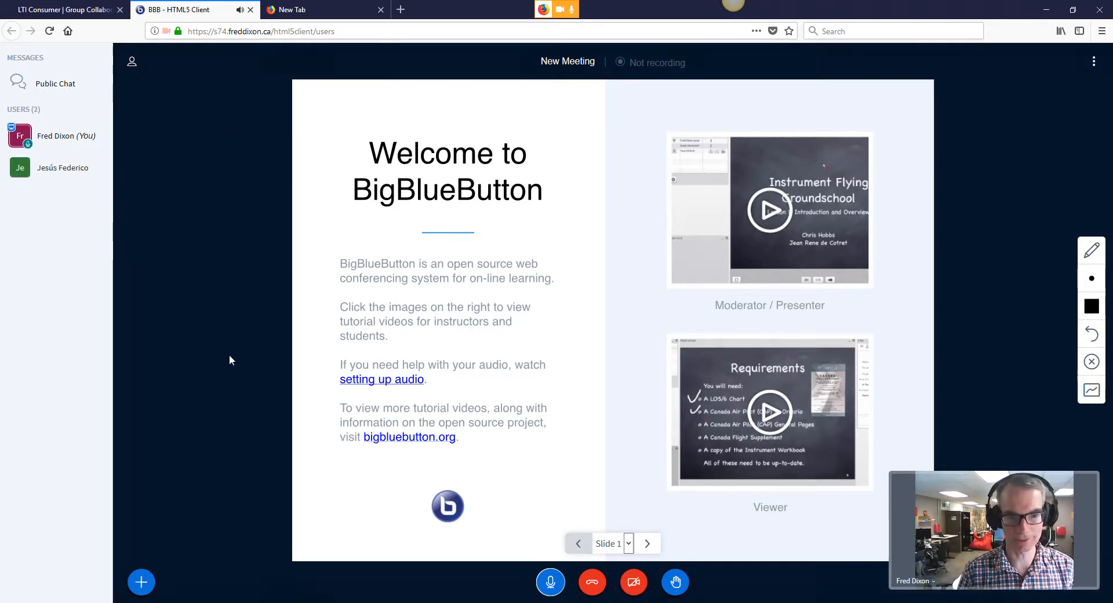
pyautogui.click(142, 582)
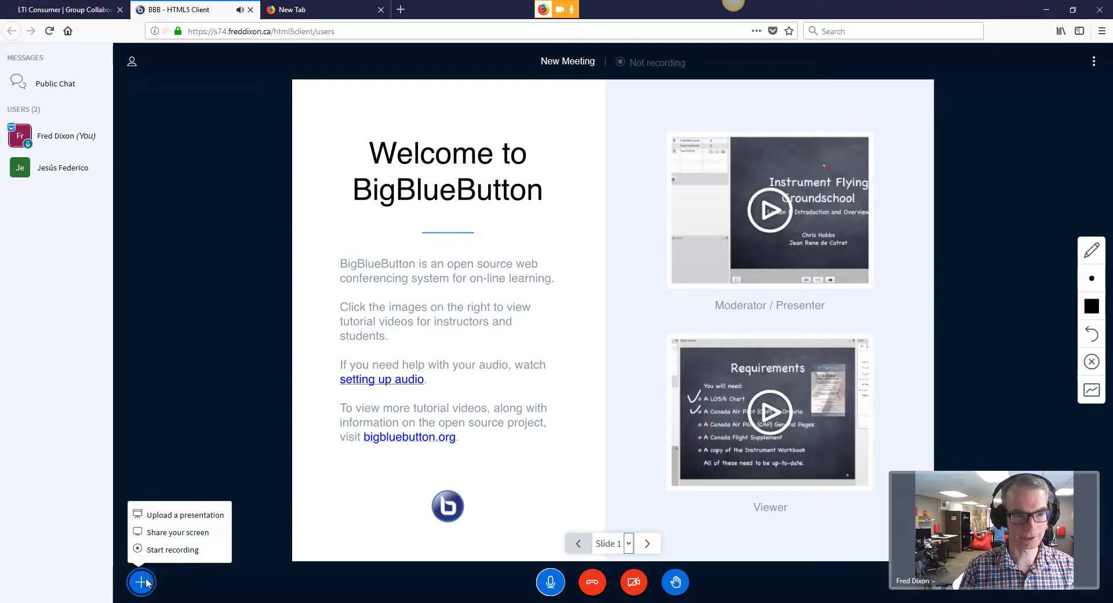
pyautogui.click(173, 548)
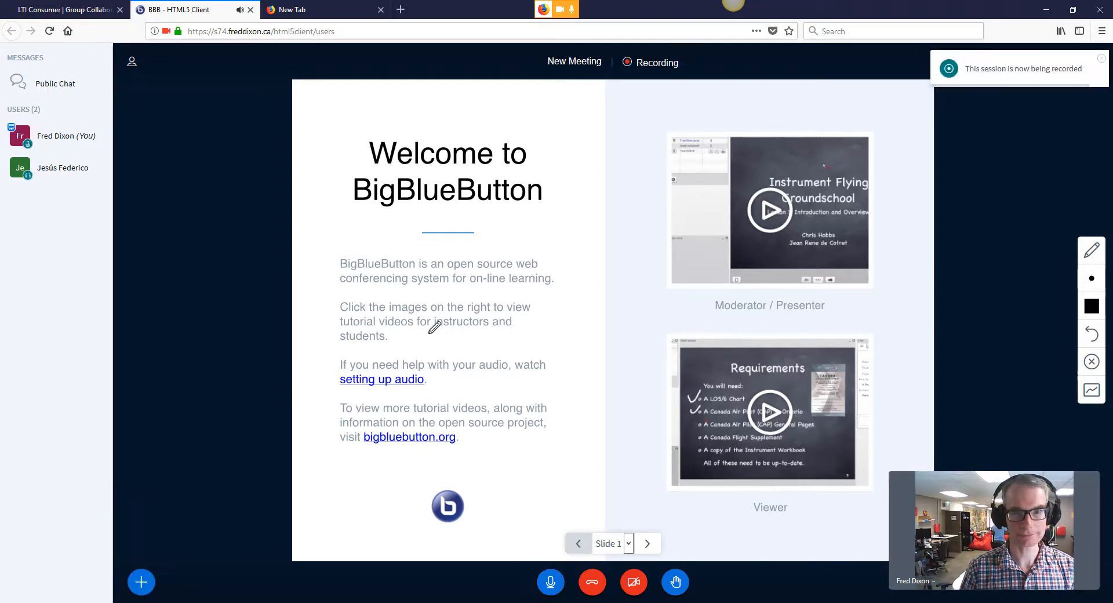
pyautogui.moveTo(1092, 390)
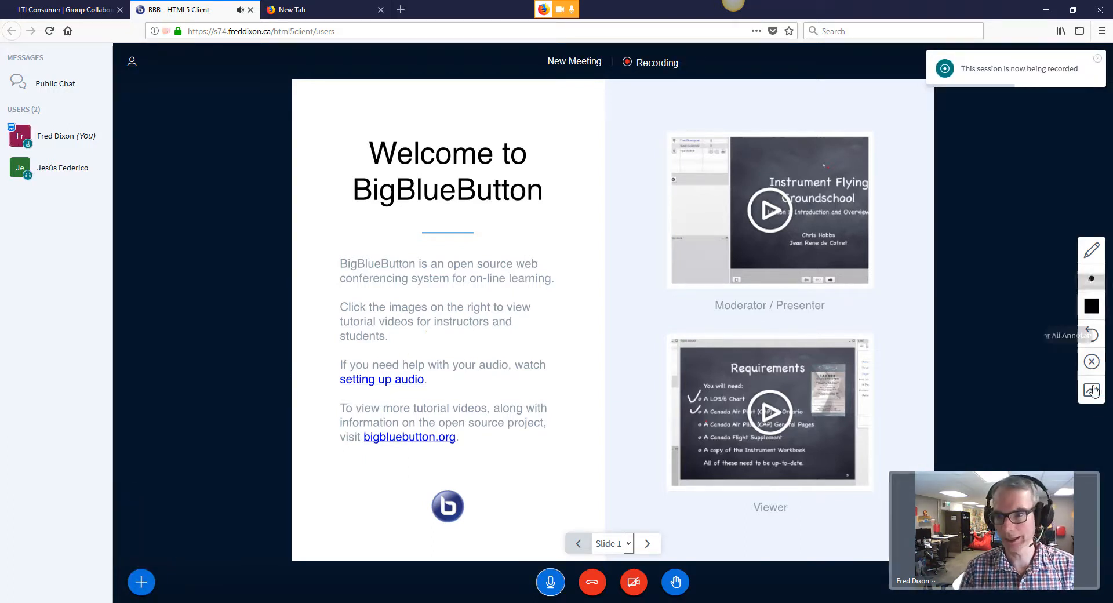
# Enable multi-user whiteboard drawing and sketch a triangle with an arrow on slide 2
pyautogui.click(645, 544)
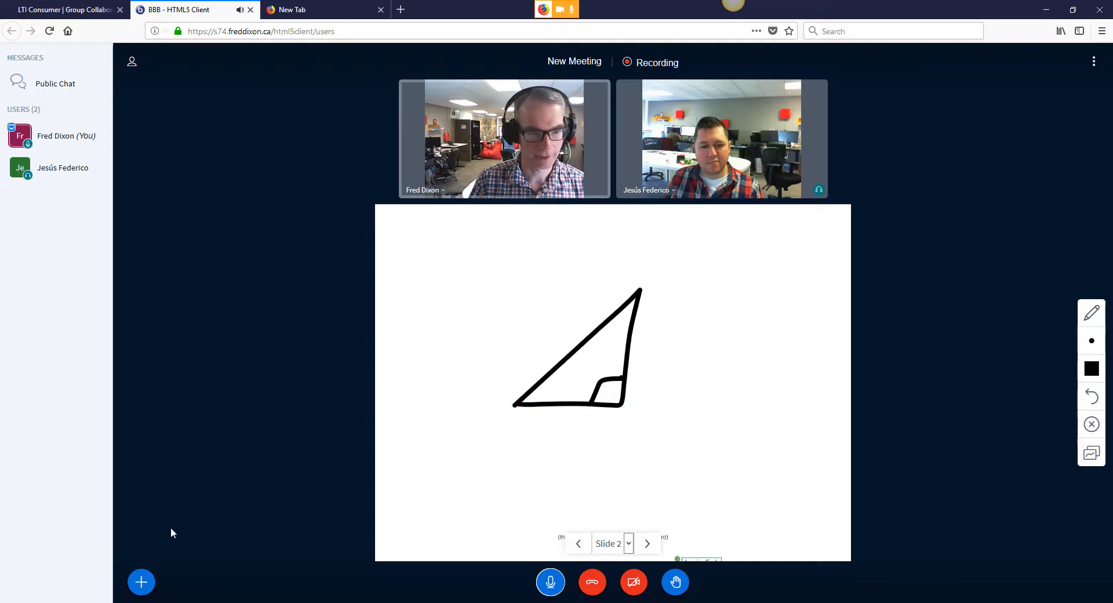
pyautogui.click(140, 582)
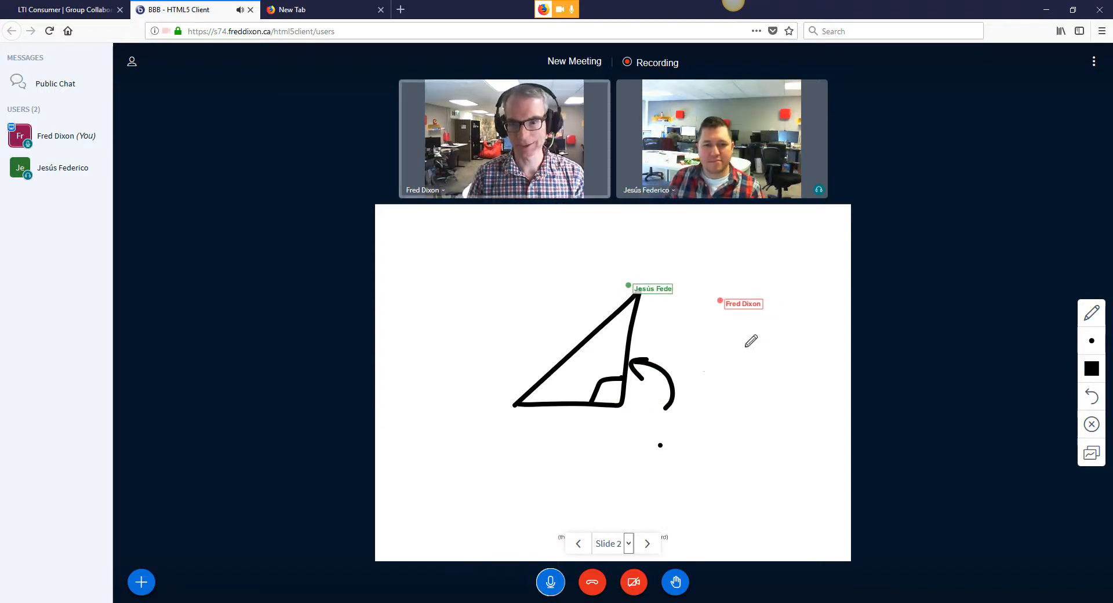
pyautogui.moveTo(142, 581)
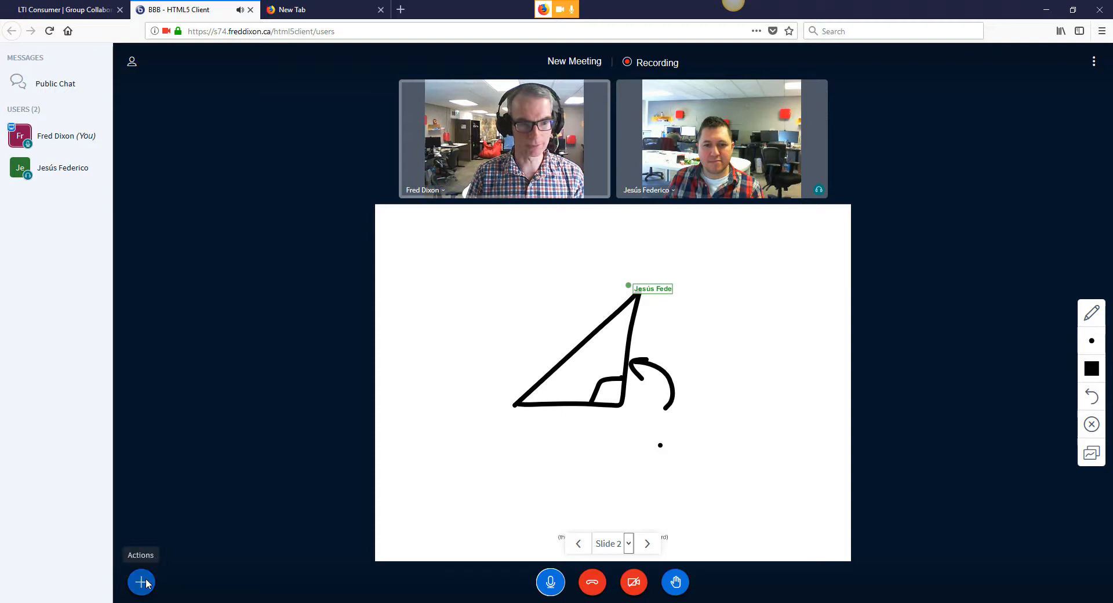
# Stop recording, then leave with 'Yes and close the session' to end it for everyone
pyautogui.click(140, 582)
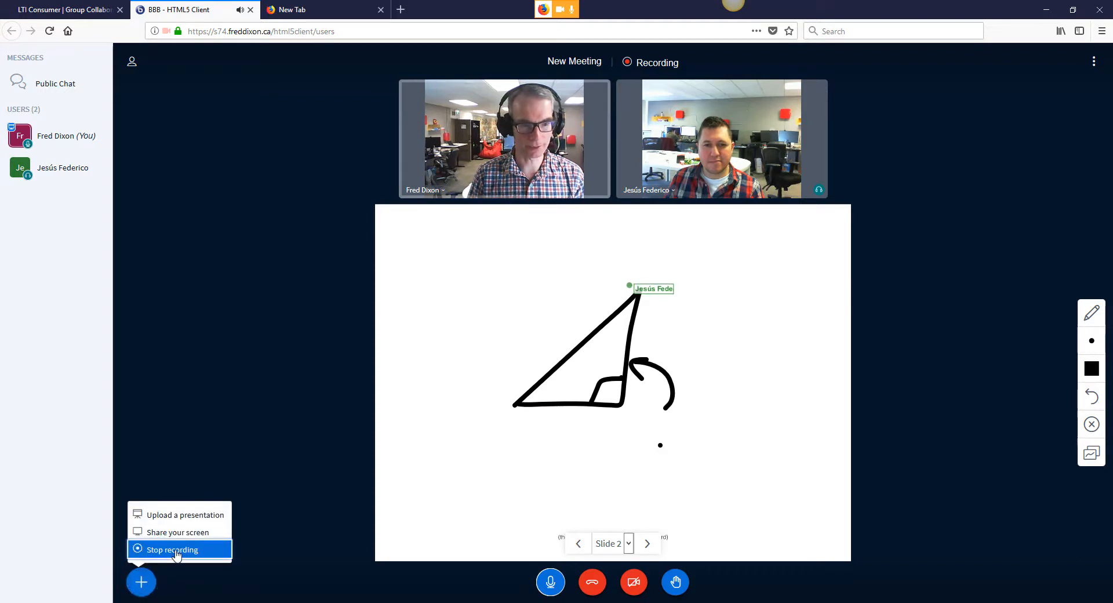
pyautogui.click(172, 550)
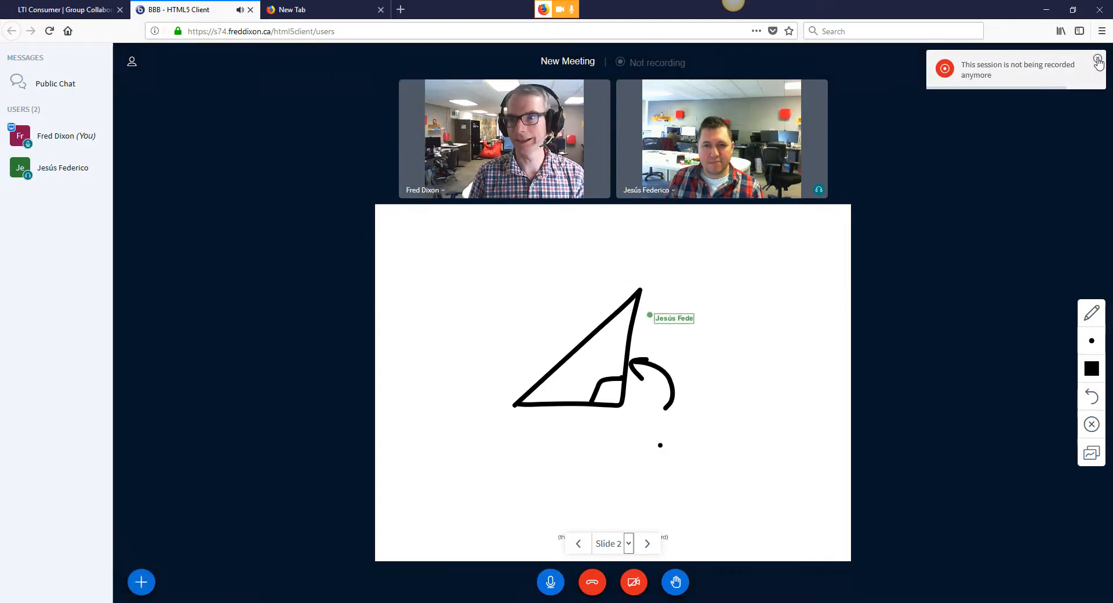
pyautogui.click(1091, 61)
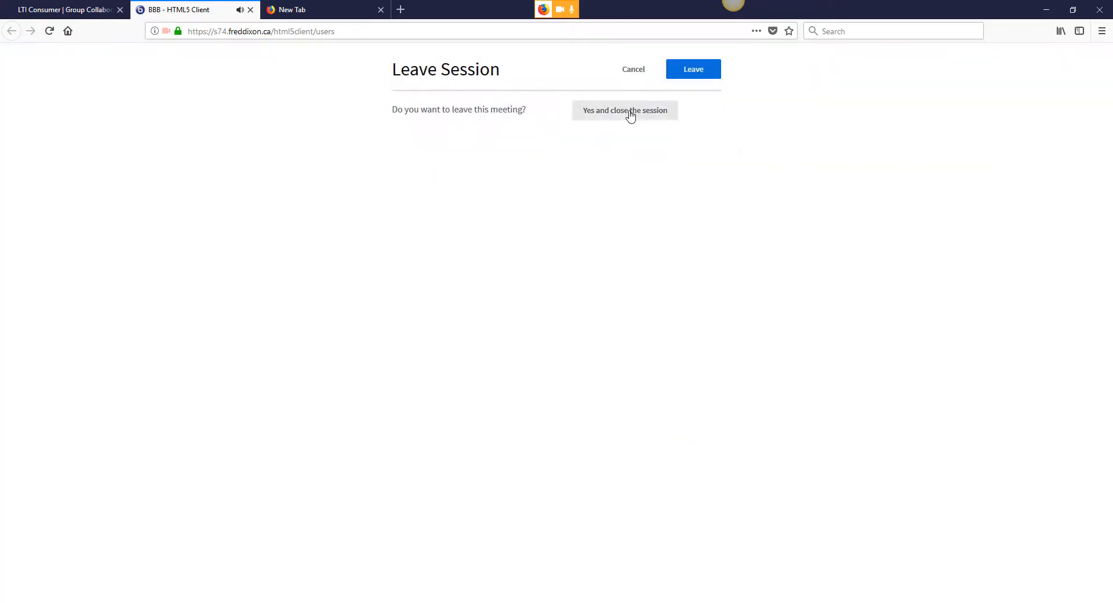
pyautogui.click(625, 110)
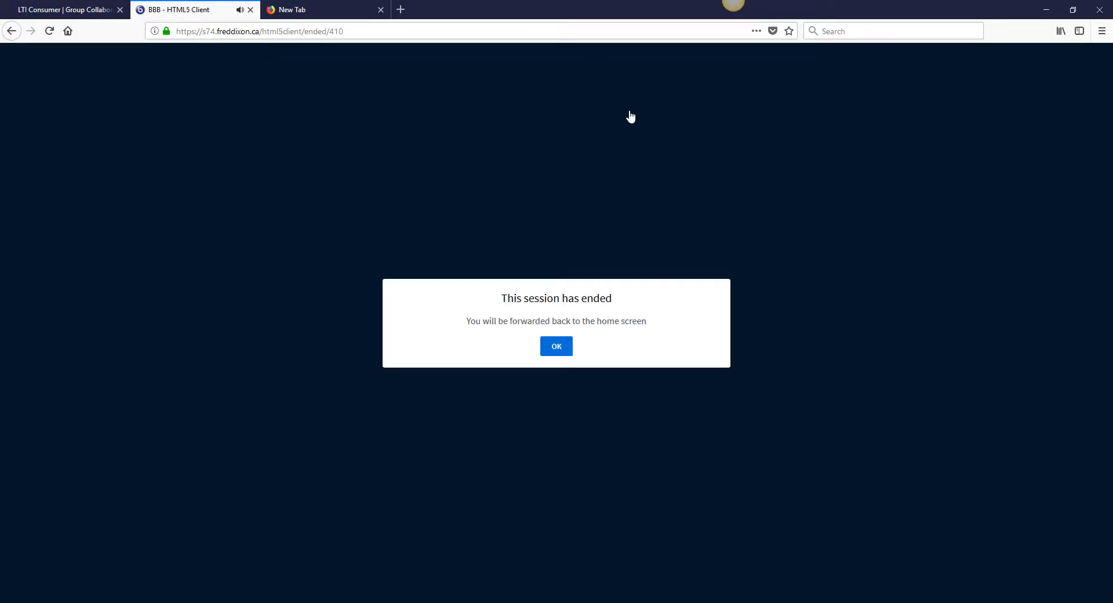
pyautogui.click(555, 345)
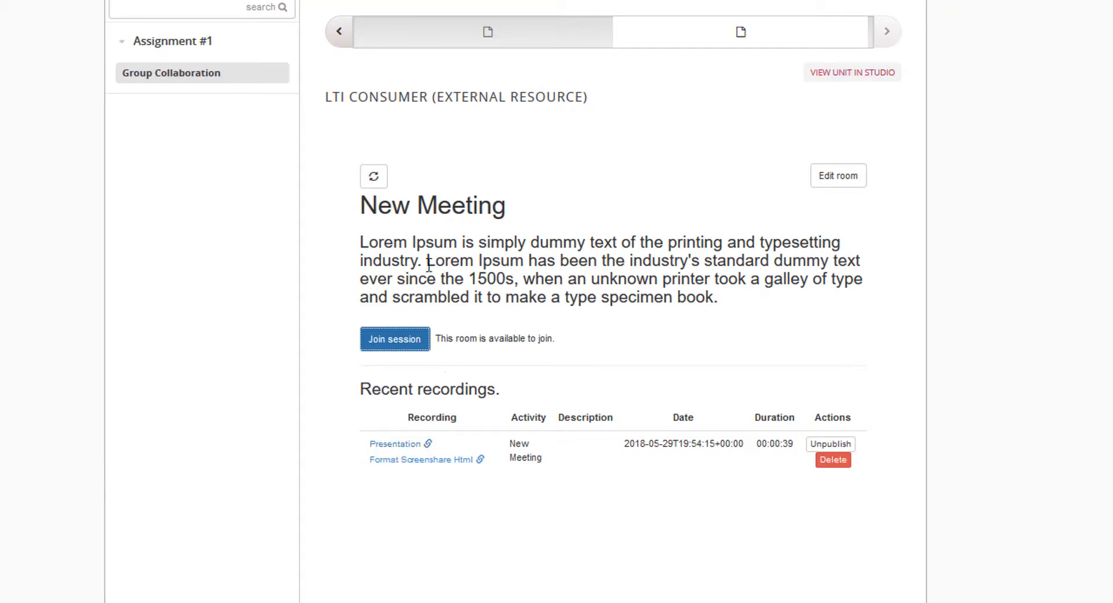
pyautogui.moveTo(410, 339)
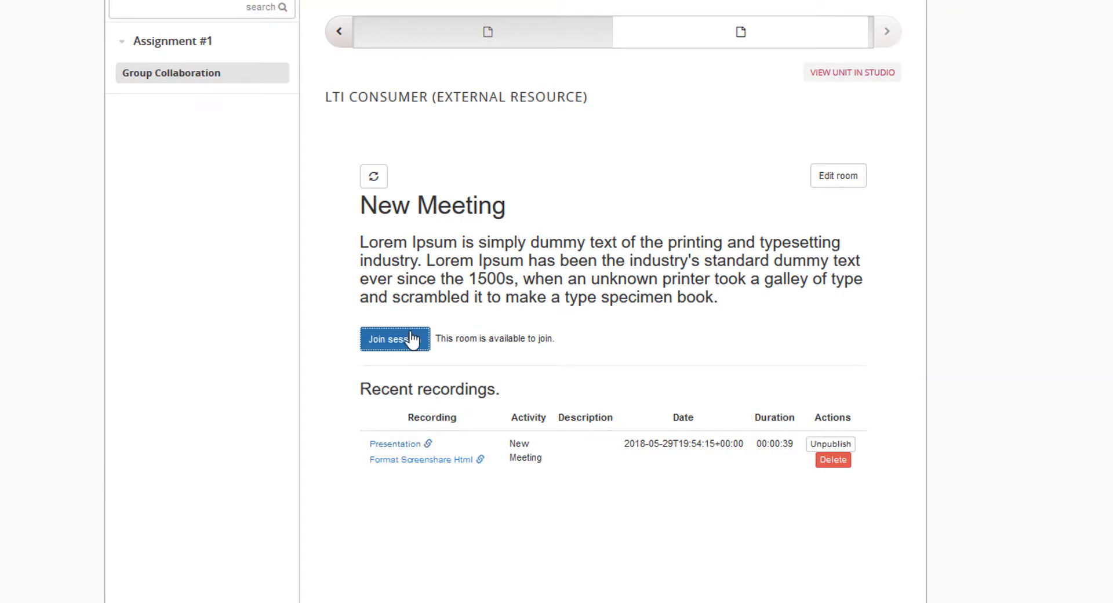
pyautogui.moveTo(830, 446)
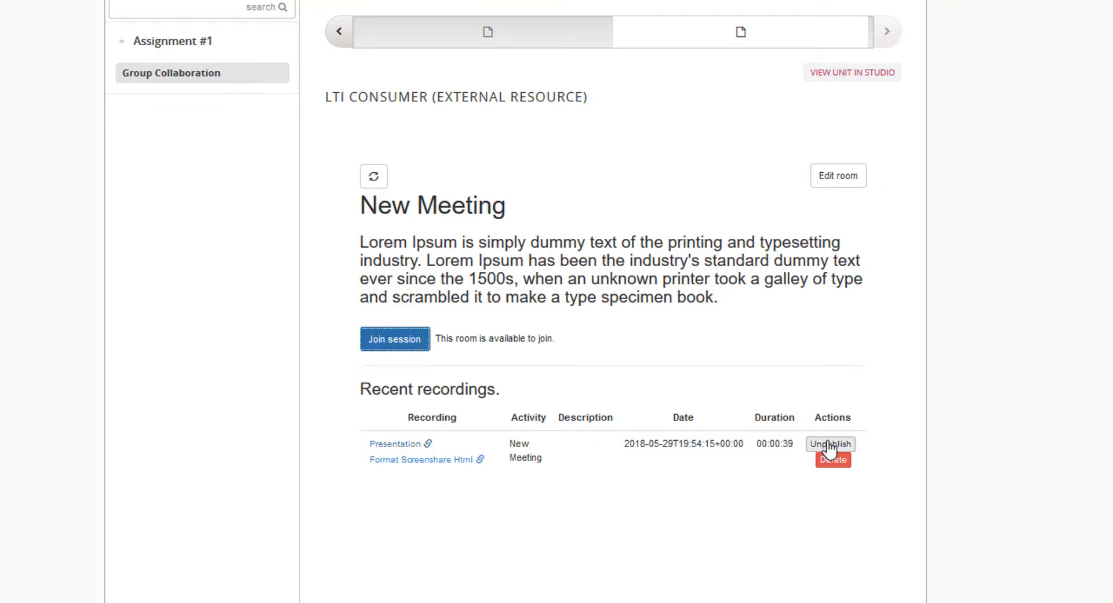
pyautogui.moveTo(397, 452)
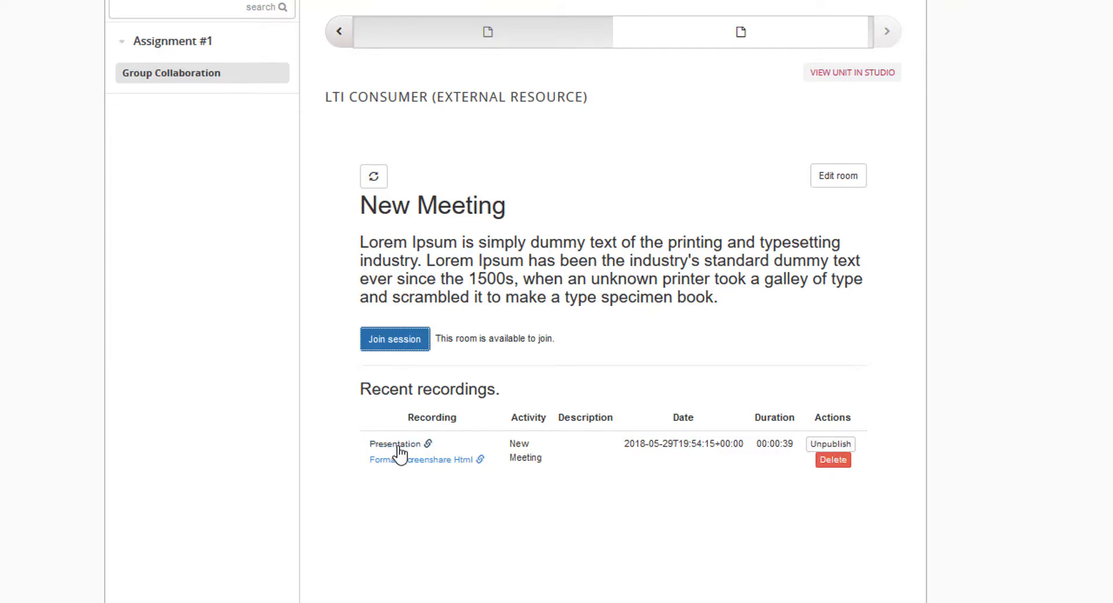
# Play the new Presentation recording from Recent recordings in BigBlueButton Playback
pyautogui.click(395, 443)
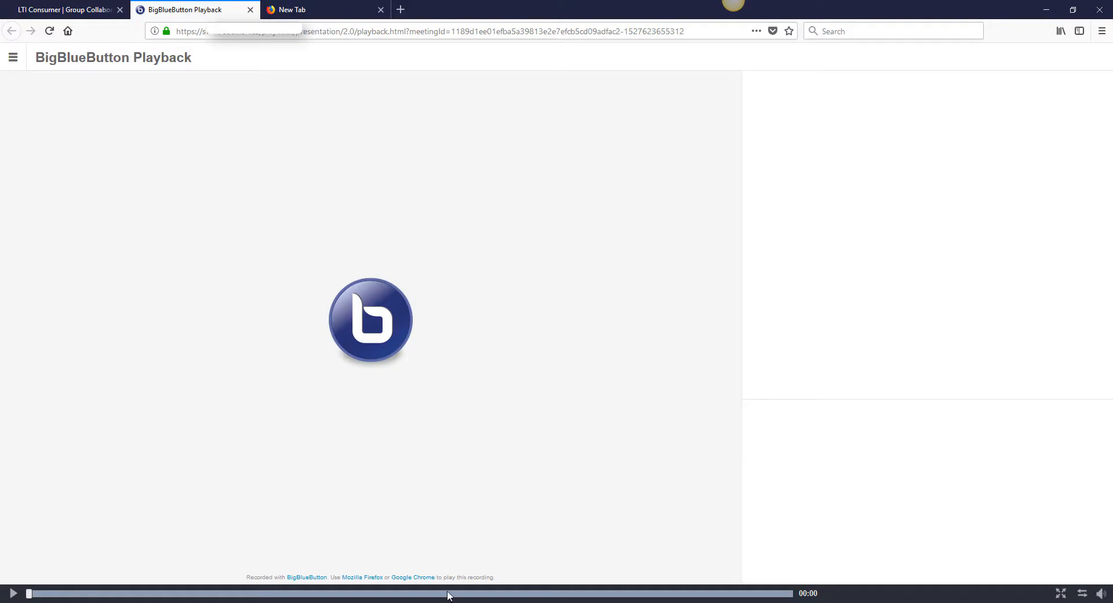
pyautogui.click(13, 592)
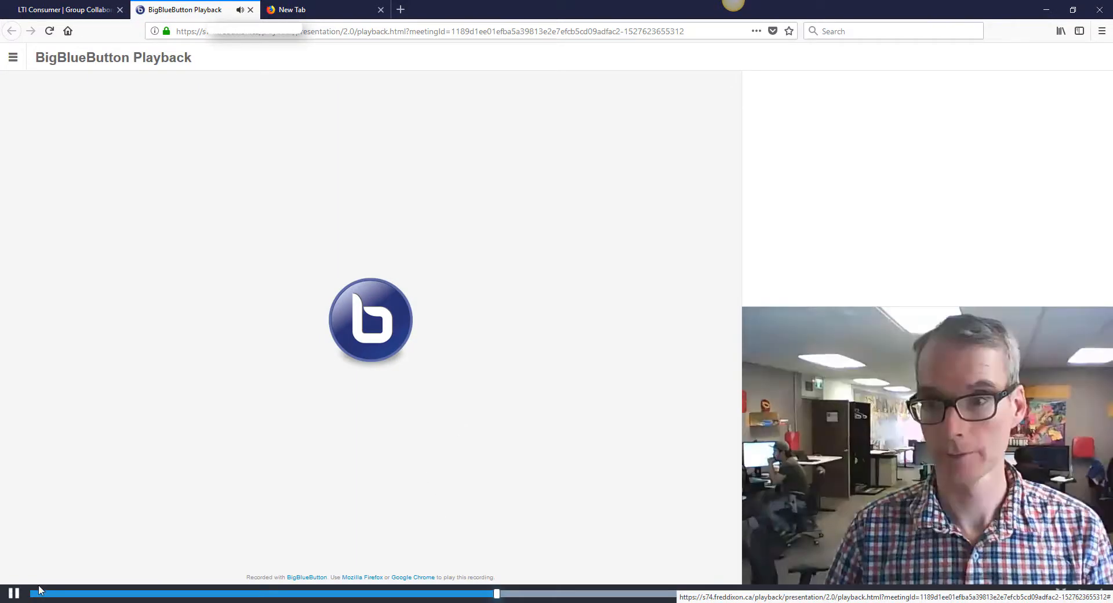